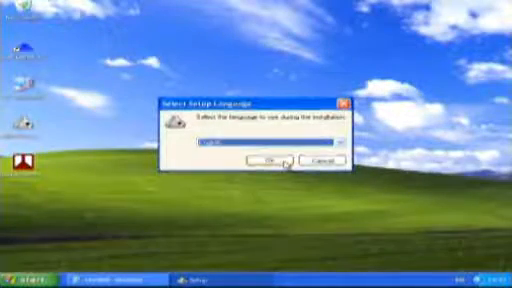
Run setup in English, pass the welcome page, and keep the desktop icon task selected.
{"action": "left_click", "coordinate": [25, 278]}
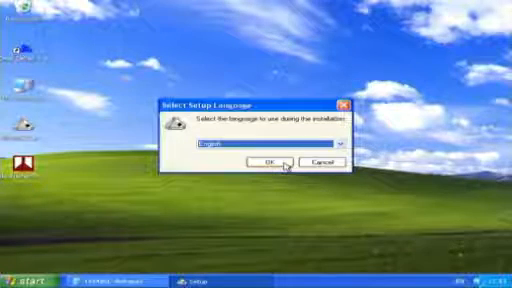
{"action": "left_click", "coordinate": [270, 163]}
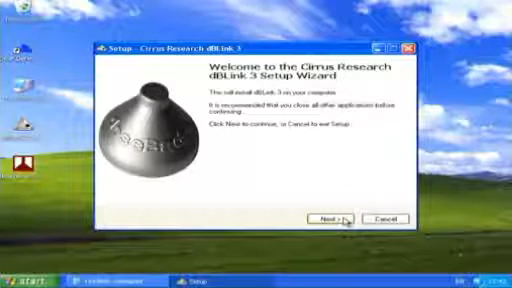
{"action": "left_click", "coordinate": [338, 219]}
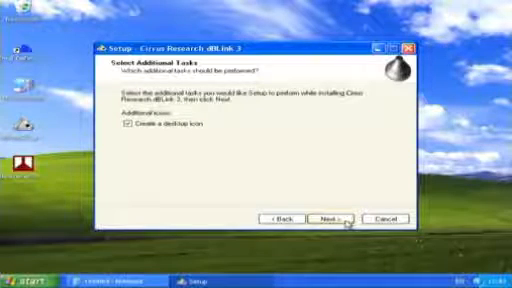
{"action": "left_click", "coordinate": [334, 218]}
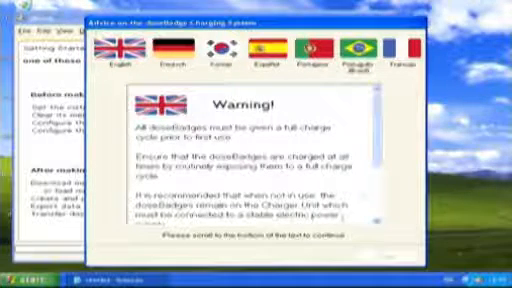
Scroll the doseBadge charging advice down to the read-and-understood statement.
{"action": "scroll", "scroll_direction": "down", "scroll_amount": 3}
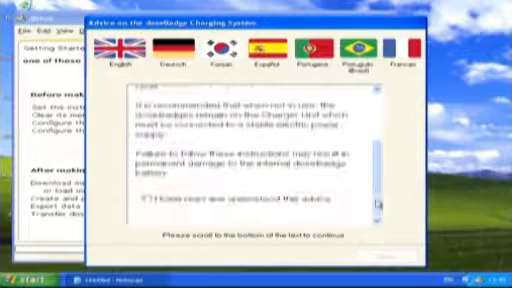